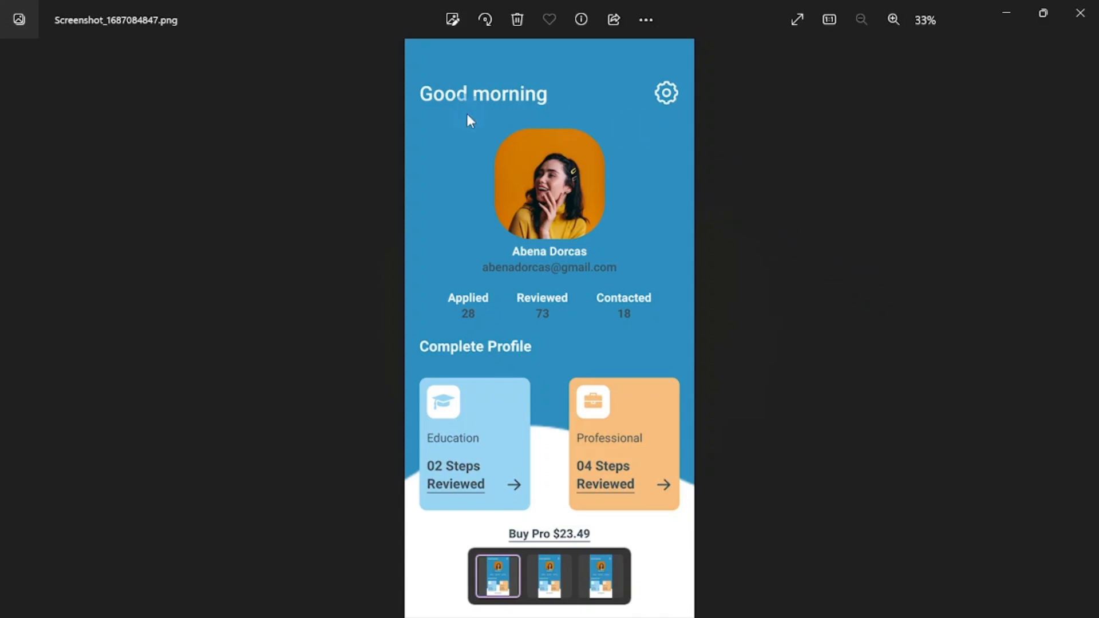
- Step through the profile screen screenshots to the 'Good afternoon' design
{"action": "left_click", "coordinate": [548, 575]}
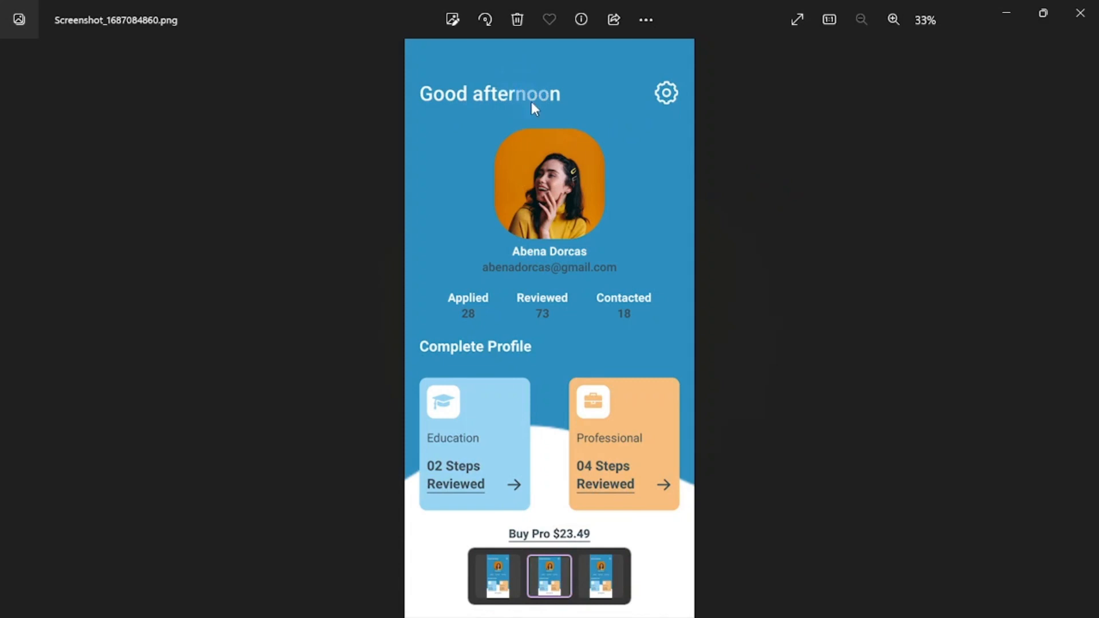
{"action": "left_click", "coordinate": [601, 576]}
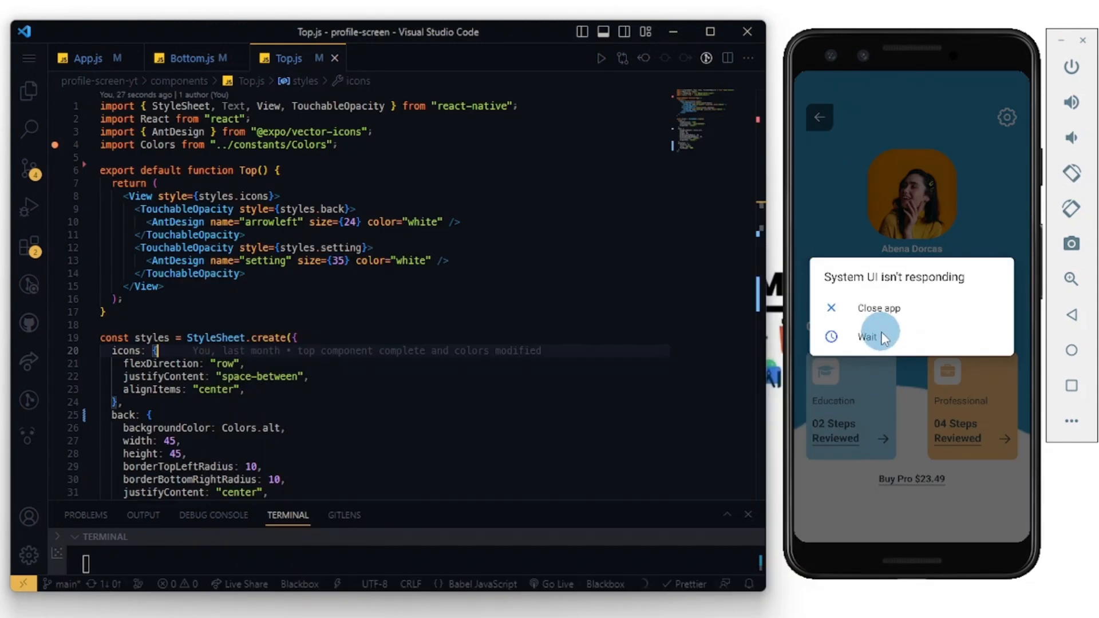
- Keep the emulator running and add a Text element rendering {hello} in Top.js
{"action": "left_click", "coordinate": [869, 337]}
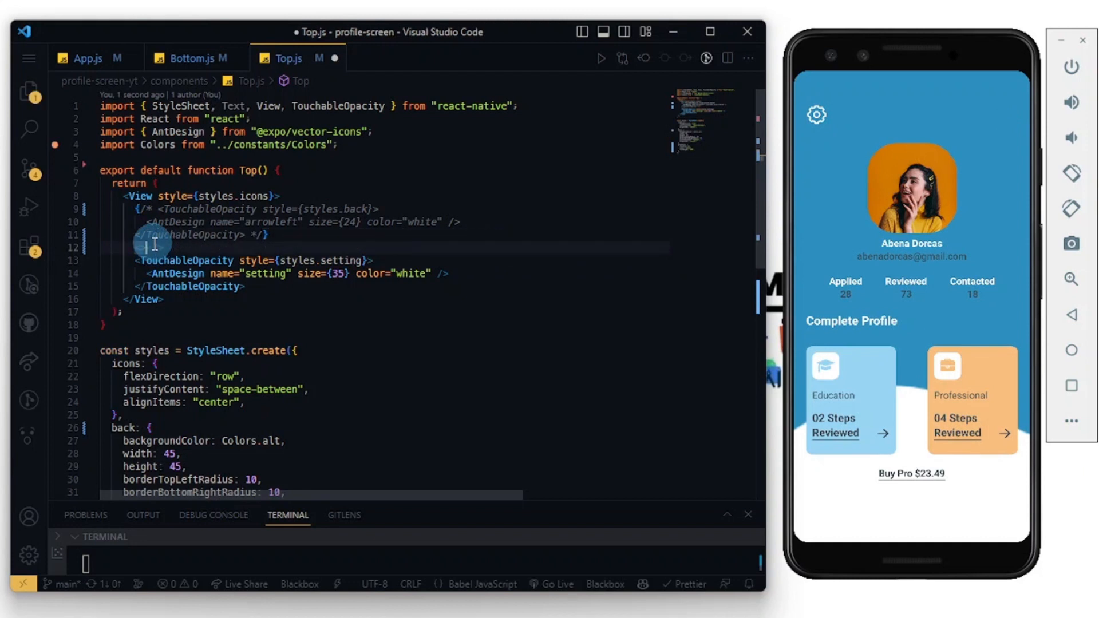
{"action": "type", "text": "Text></Text>"}
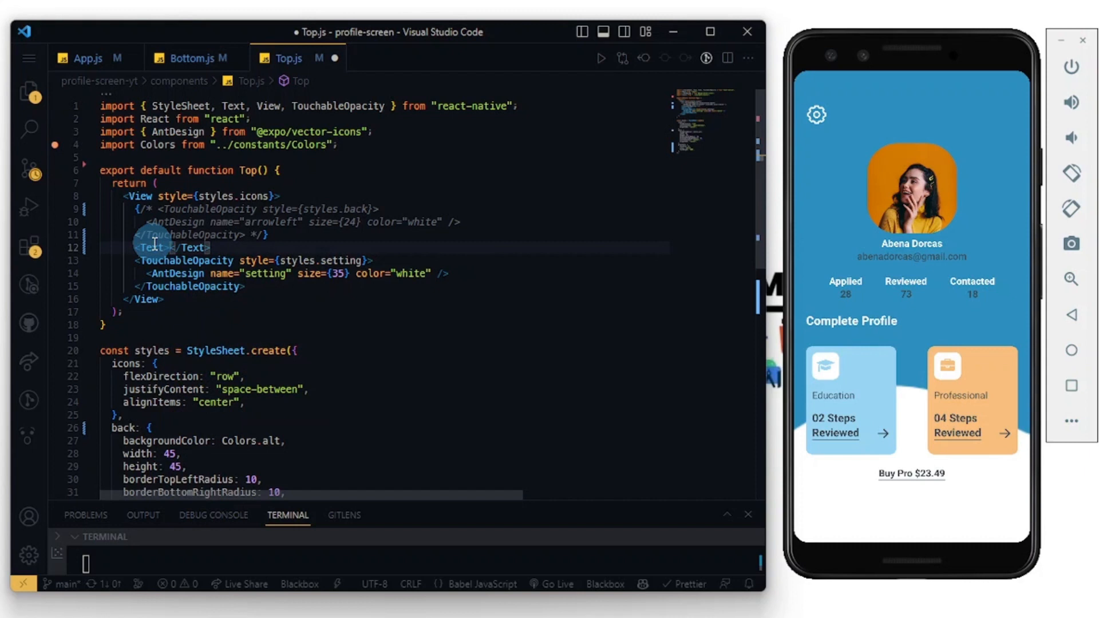
{"action": "type", "text": "{}"}
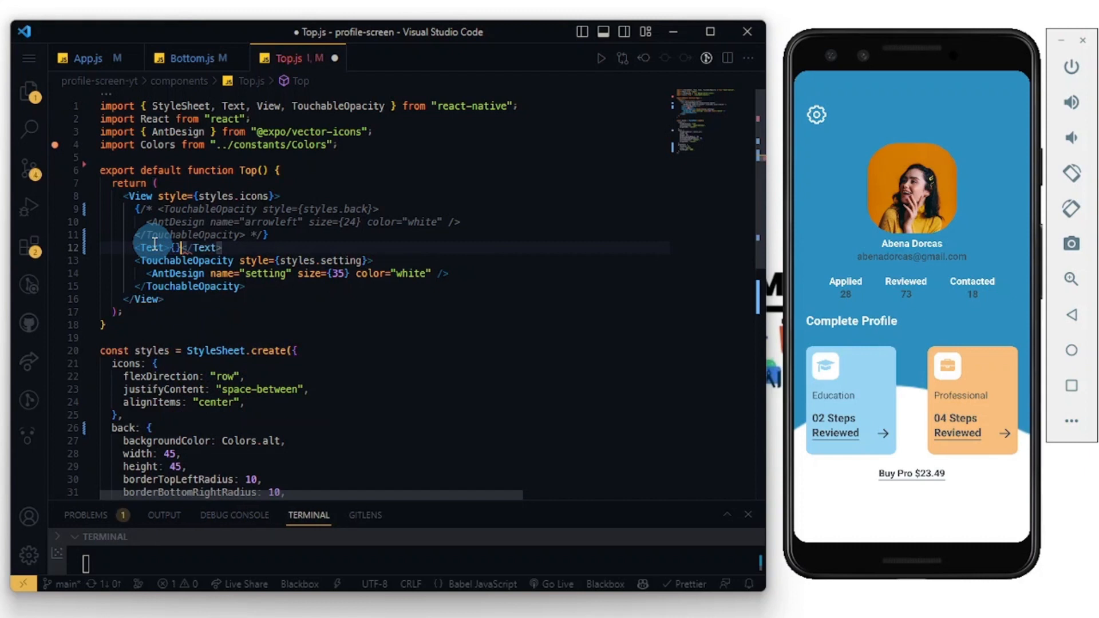
{"action": "type", "text": "hello"}
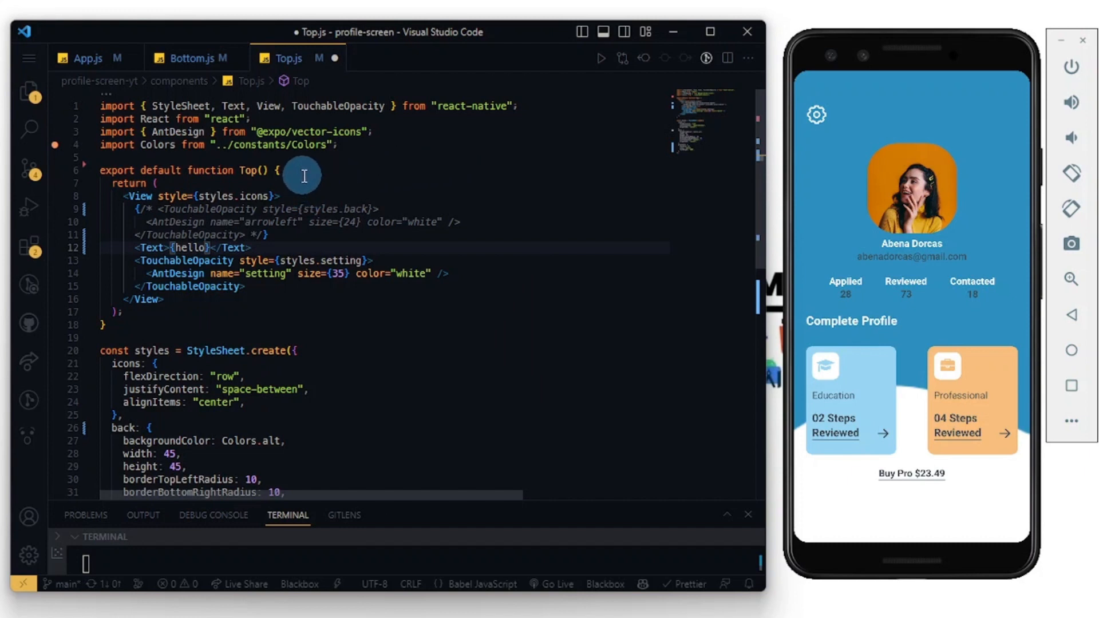
{"action": "type", "text": "son"}
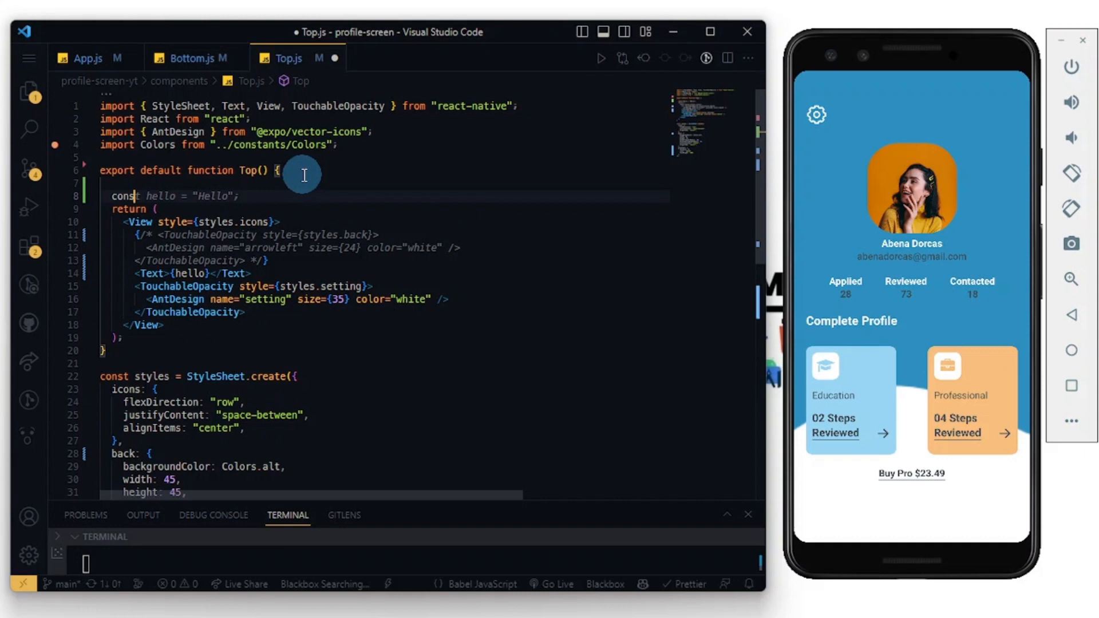
- Declare const getCurrentHour = new Date().getHours() and let hello; inside Top()
{"action": "type", "text": "ger"}
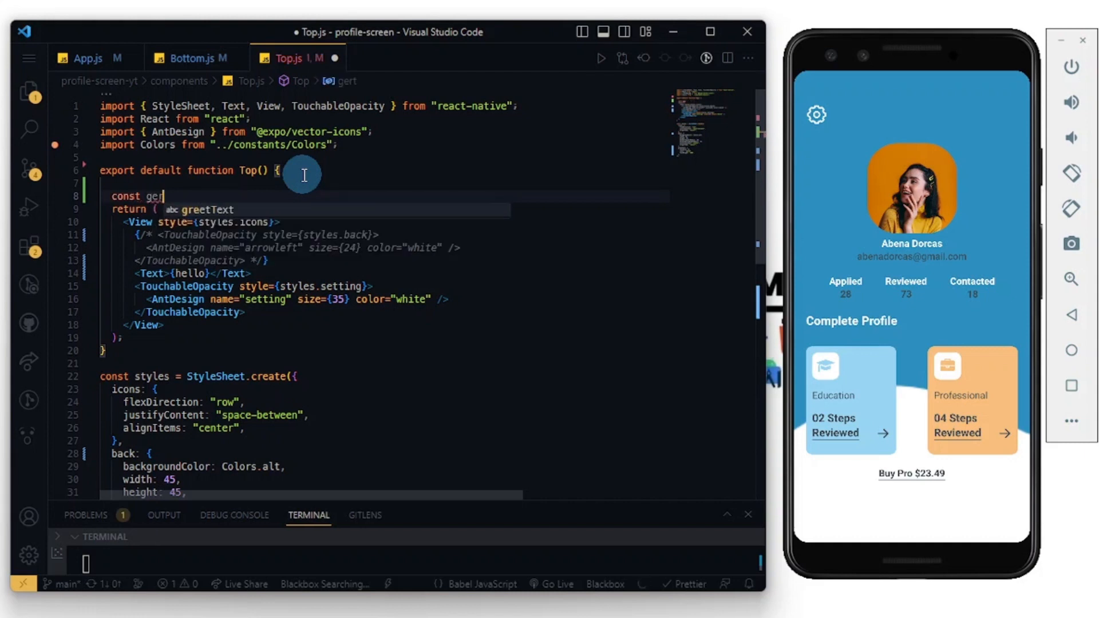
{"action": "type", "text": "C"}
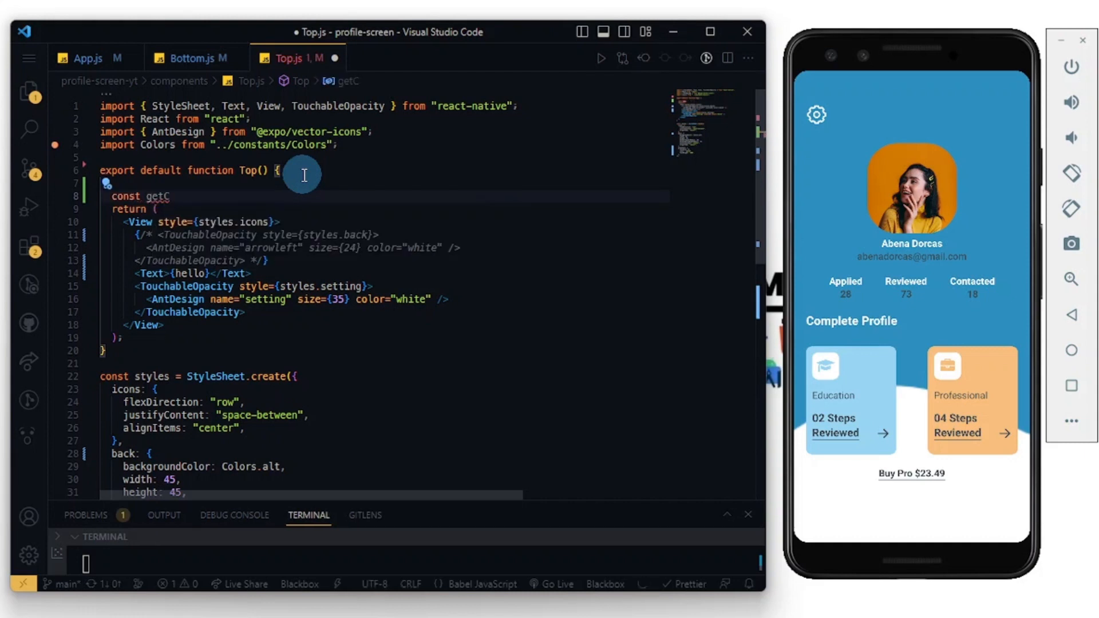
{"action": "type", "text": "urrent"}
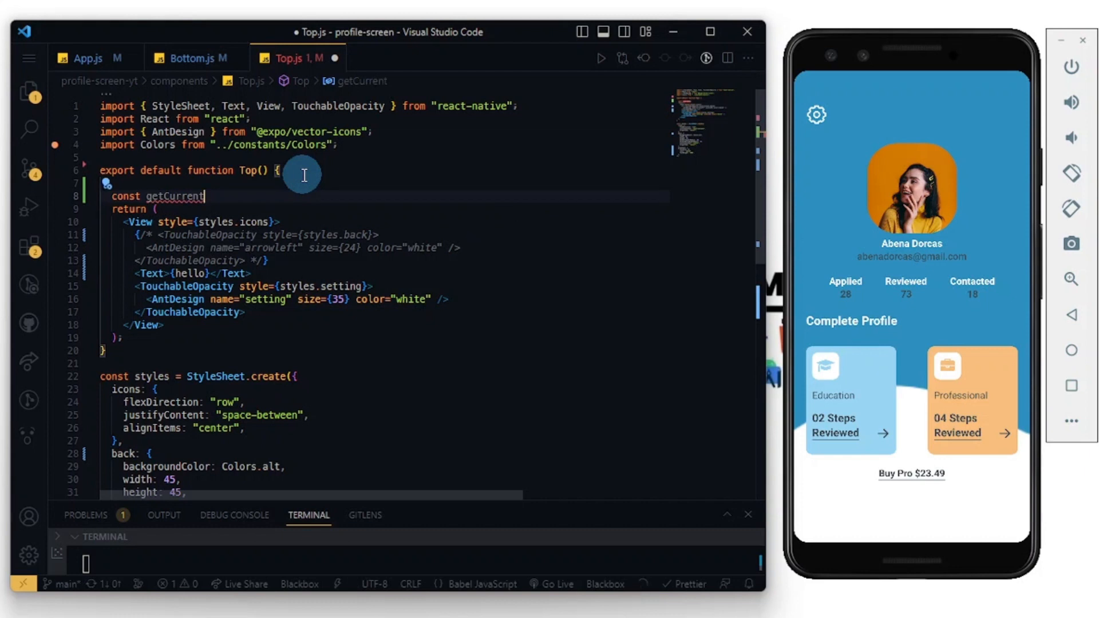
{"action": "type", "text": "Hour = new Date"}
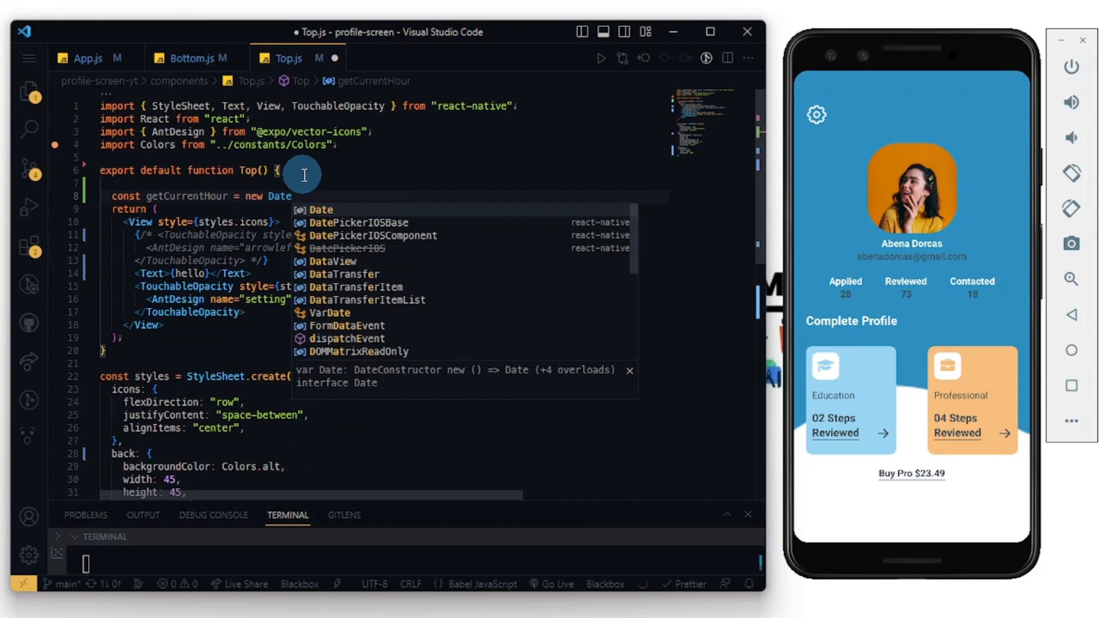
{"action": "type", "text": "()."}
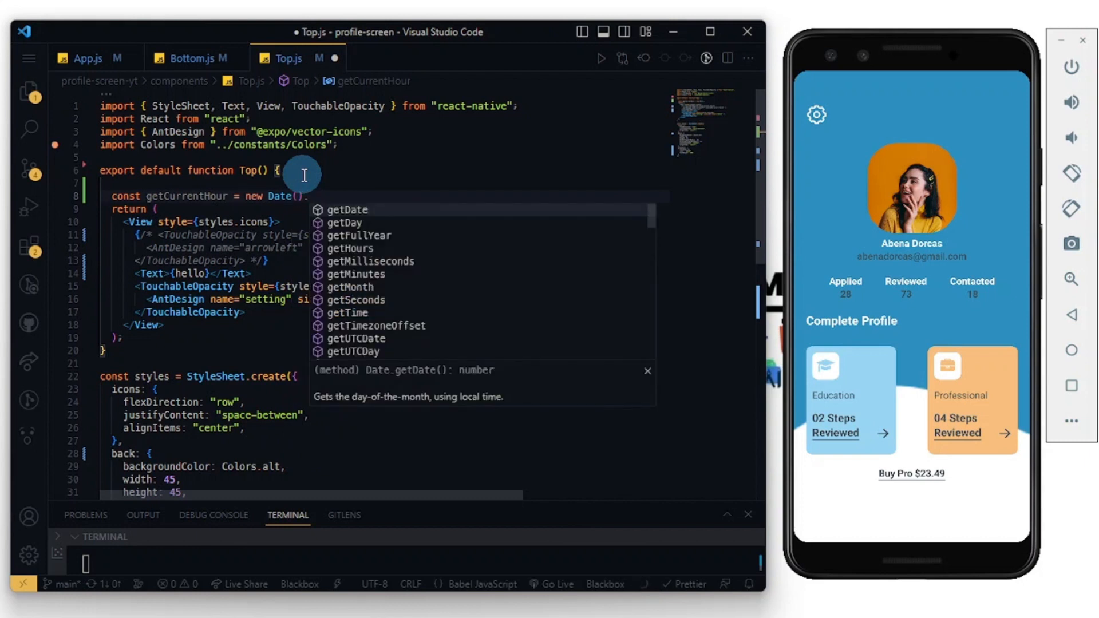
{"action": "mouse_move", "coordinate": [351, 254]}
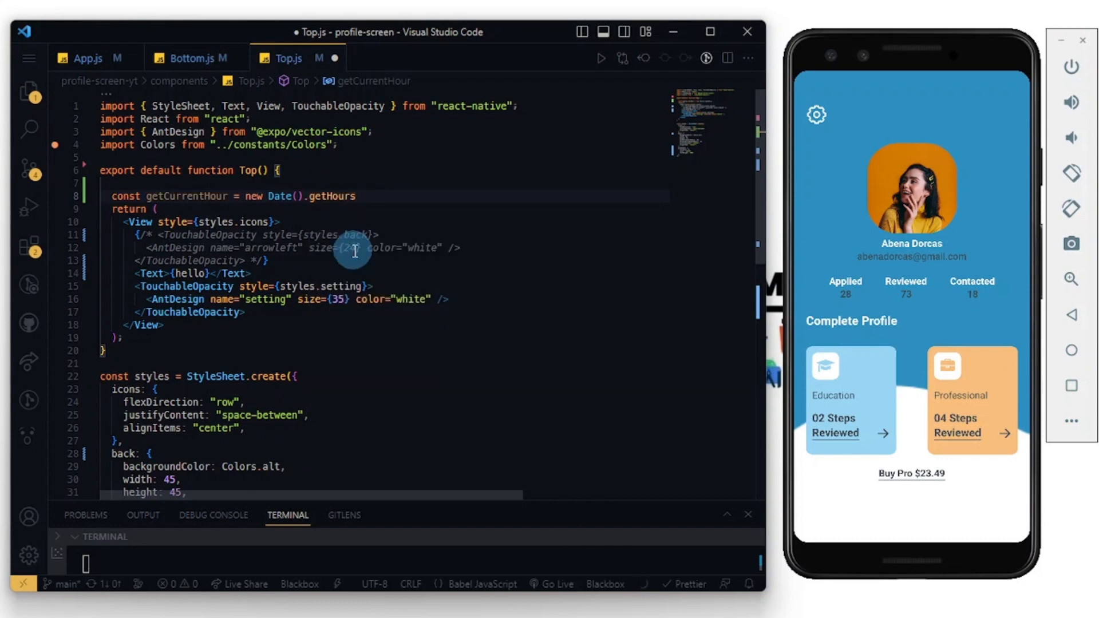
{"action": "type", "text": "();"}
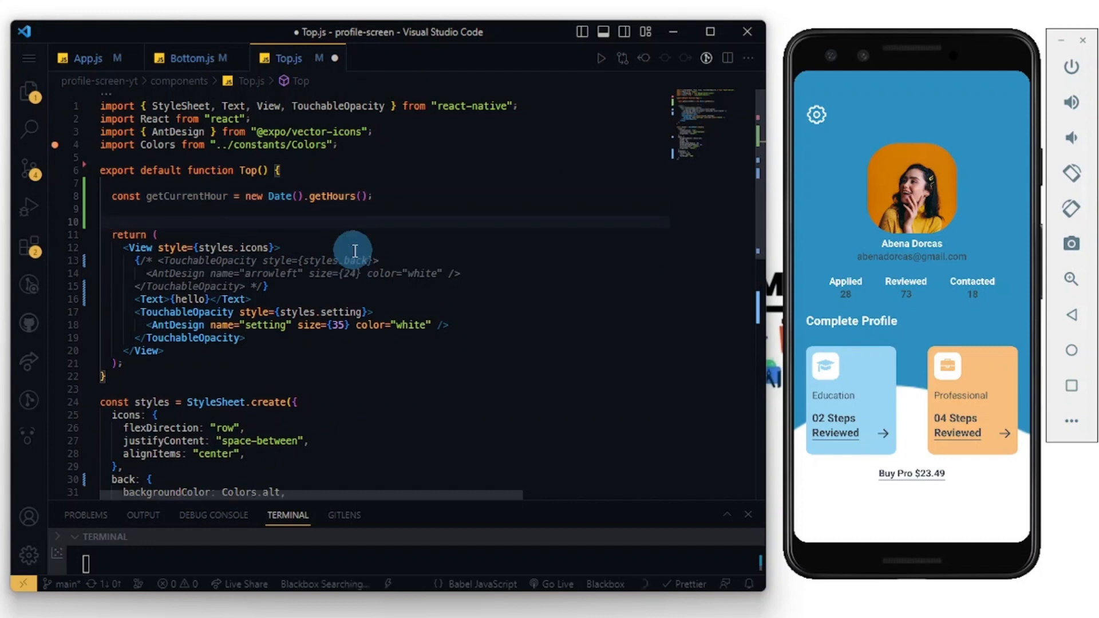
{"action": "type", "text": "let hello;"}
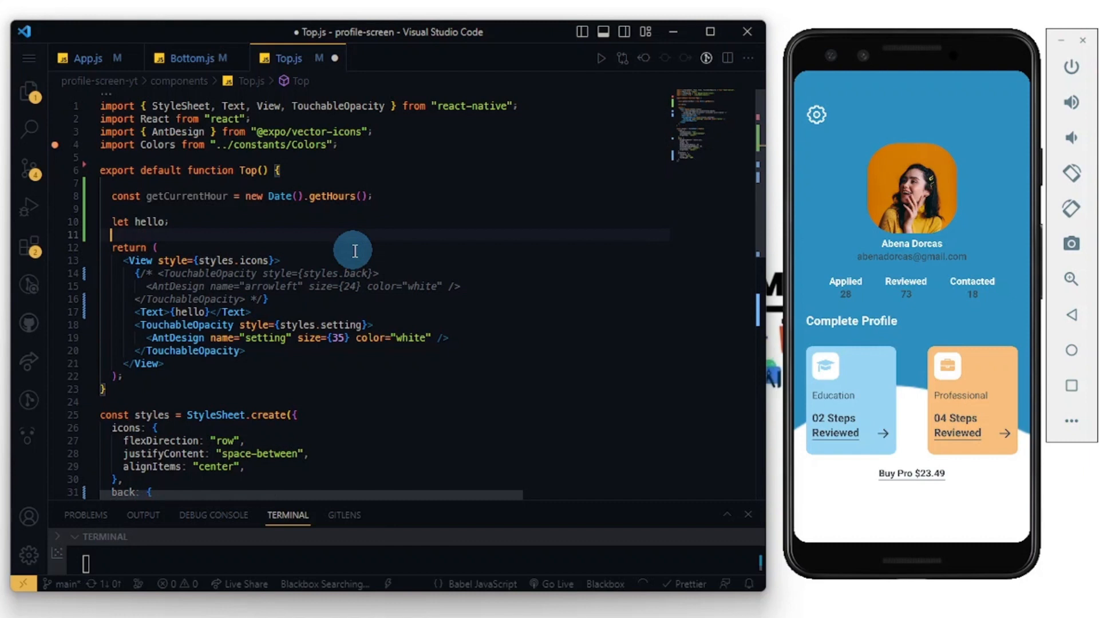
- Write the condition if(getCurrentHour >= 5 && getCurrentHour < 12){
{"action": "type", "text": "if"}
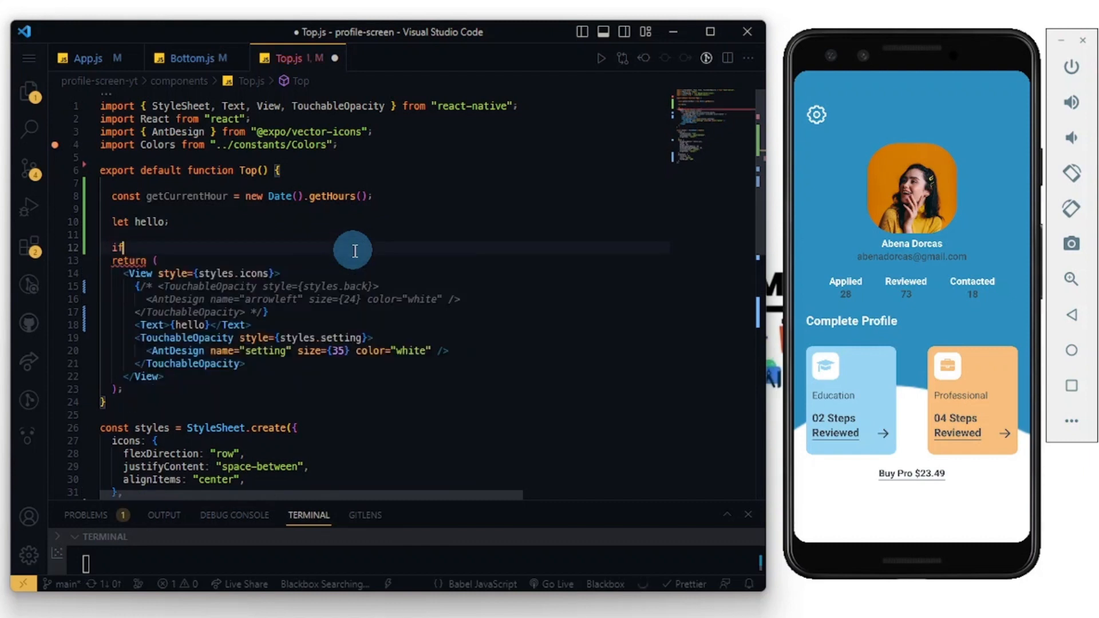
{"action": "type", "text": "()"}
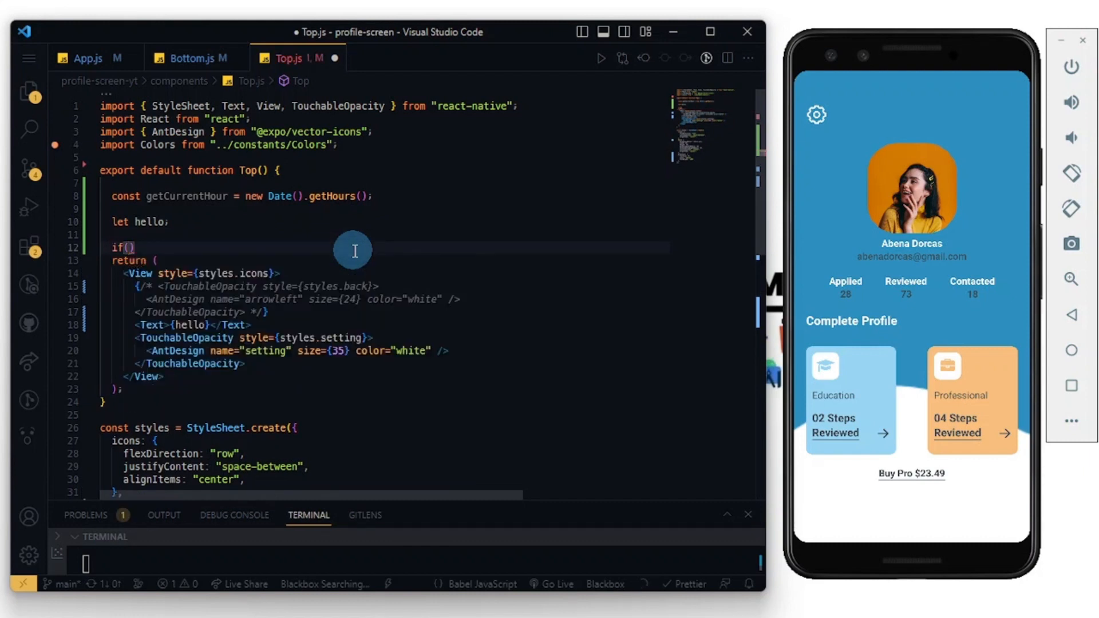
{"action": "type", "text": "getCurrentHour"}
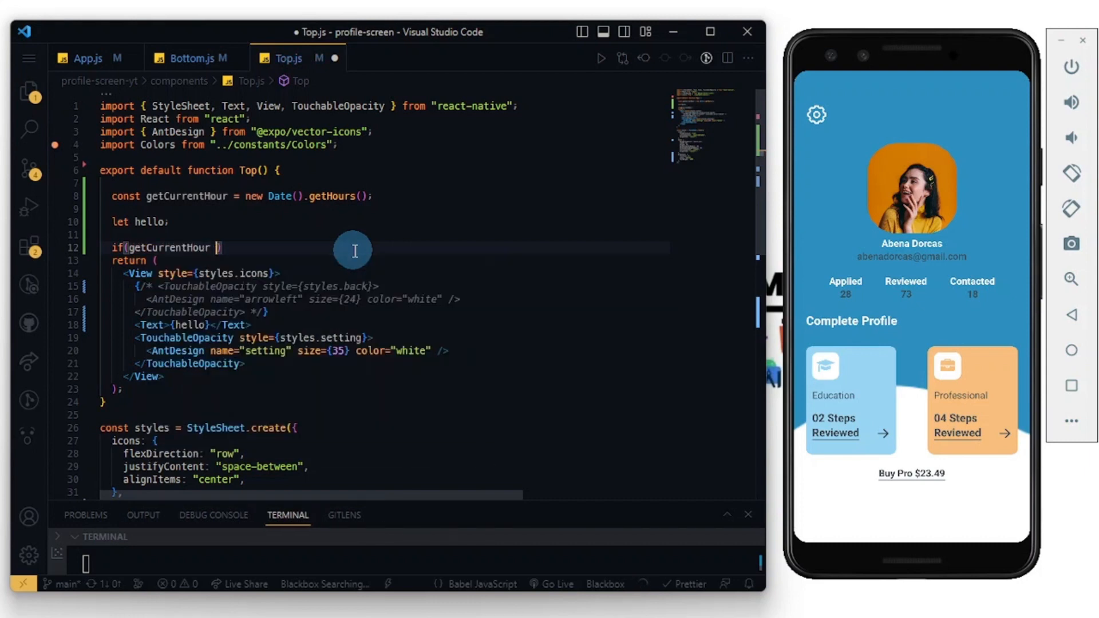
{"action": "type", "text": ">="}
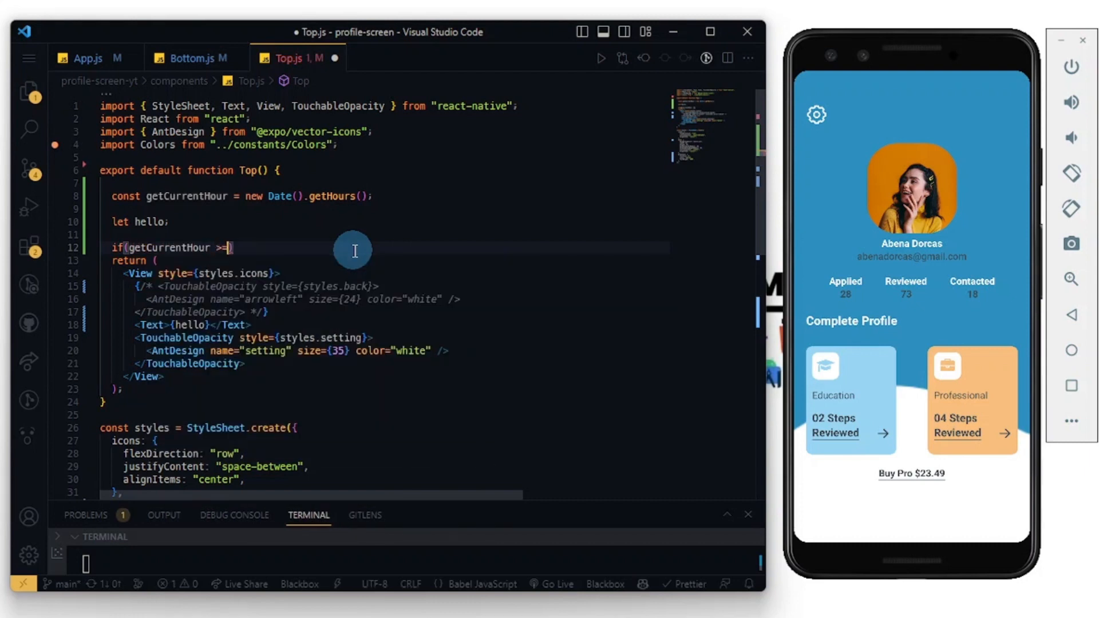
{"action": "type", "text": "5"}
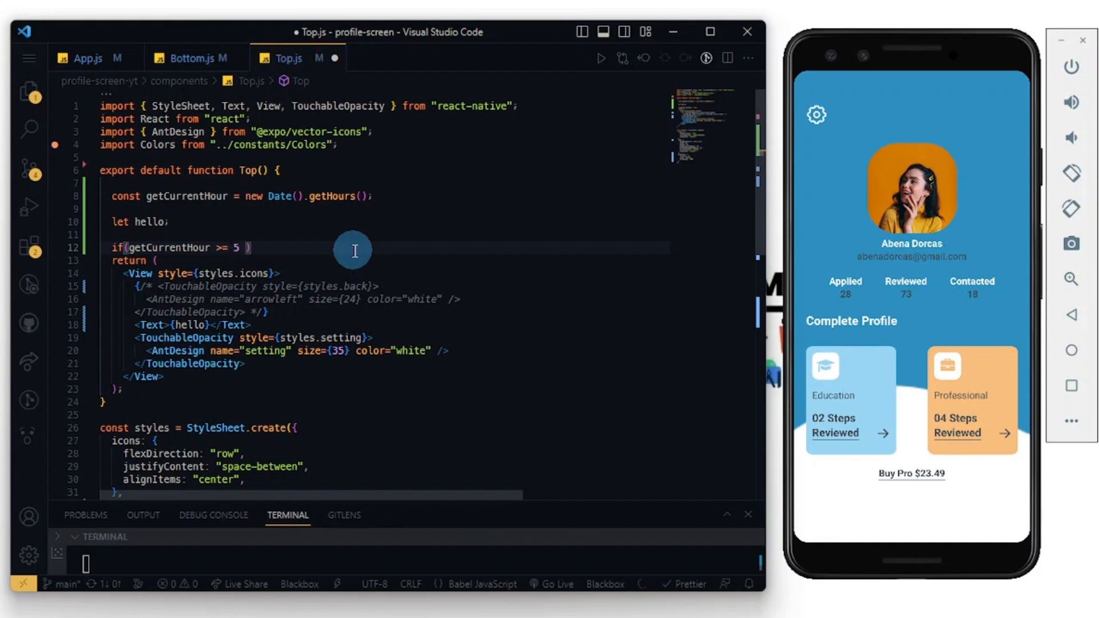
{"action": "type", "text": "&&"}
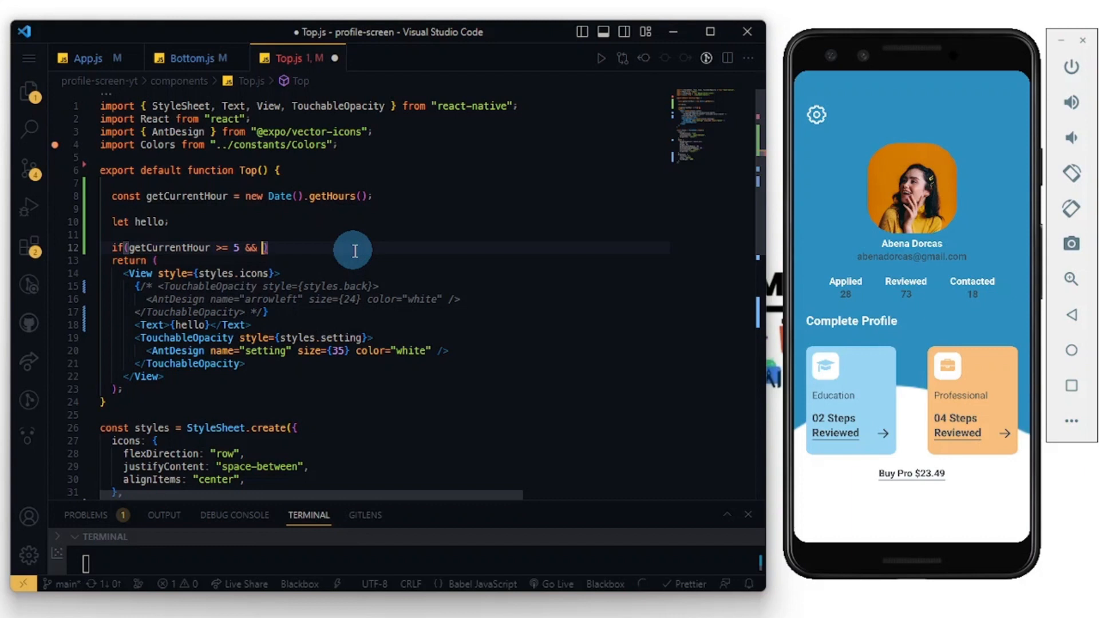
{"action": "type", "text": "get"}
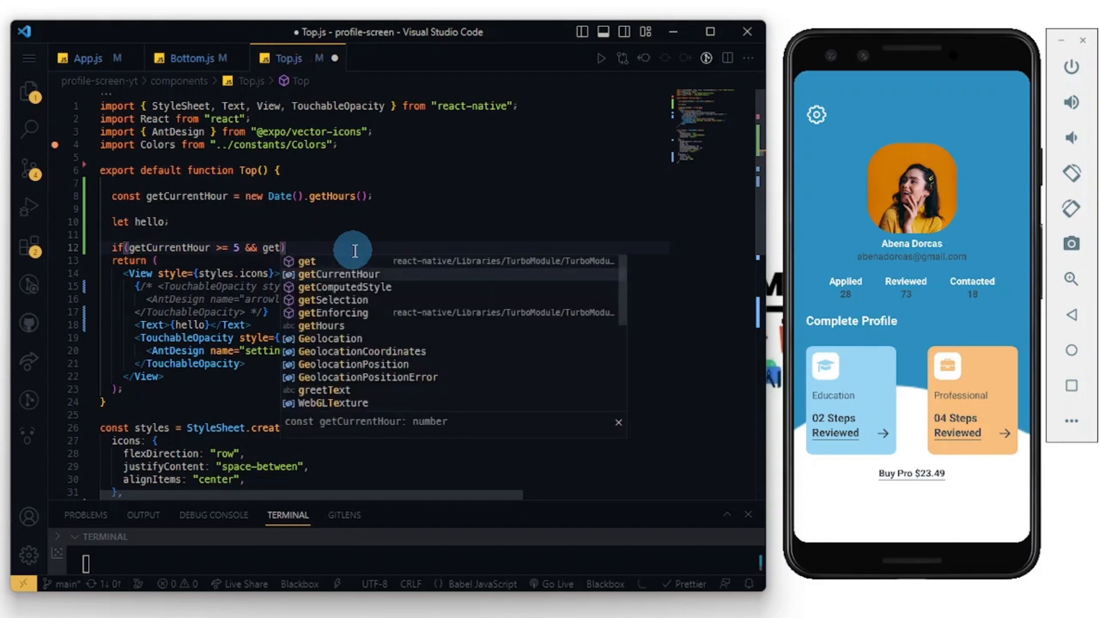
{"action": "key", "text": "Tab"}
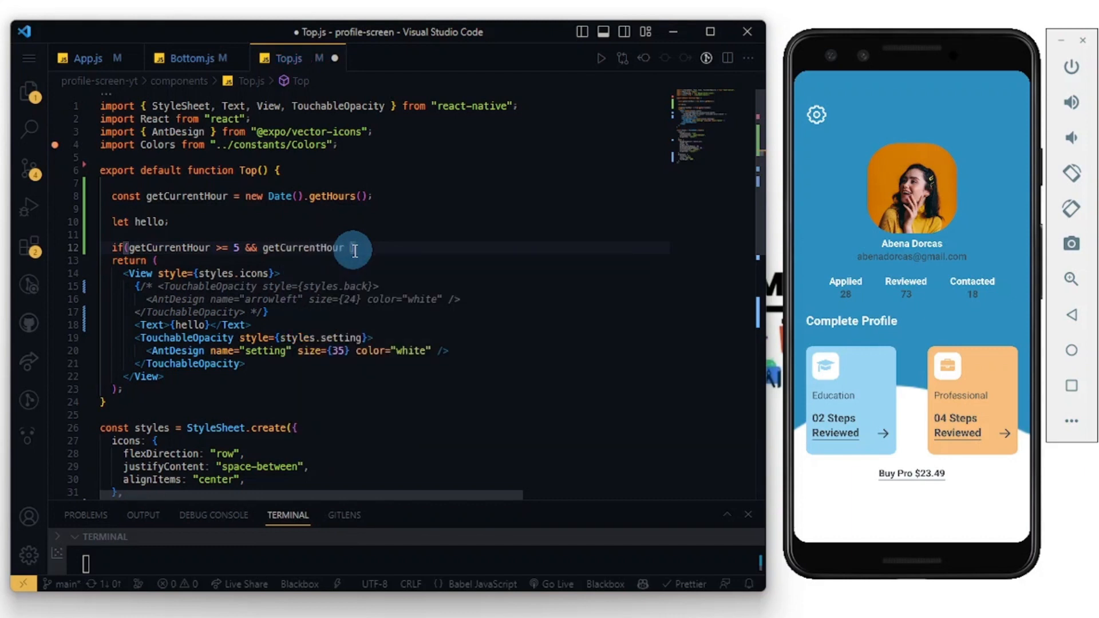
{"action": "type", "text": "12"}
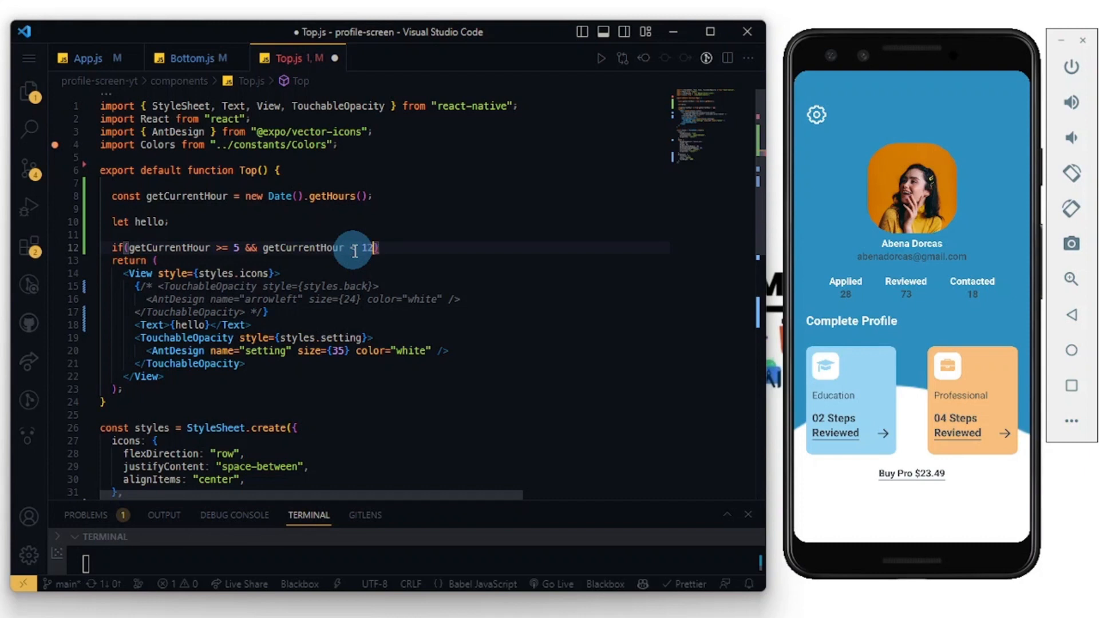
{"action": "type", "text": "{"}
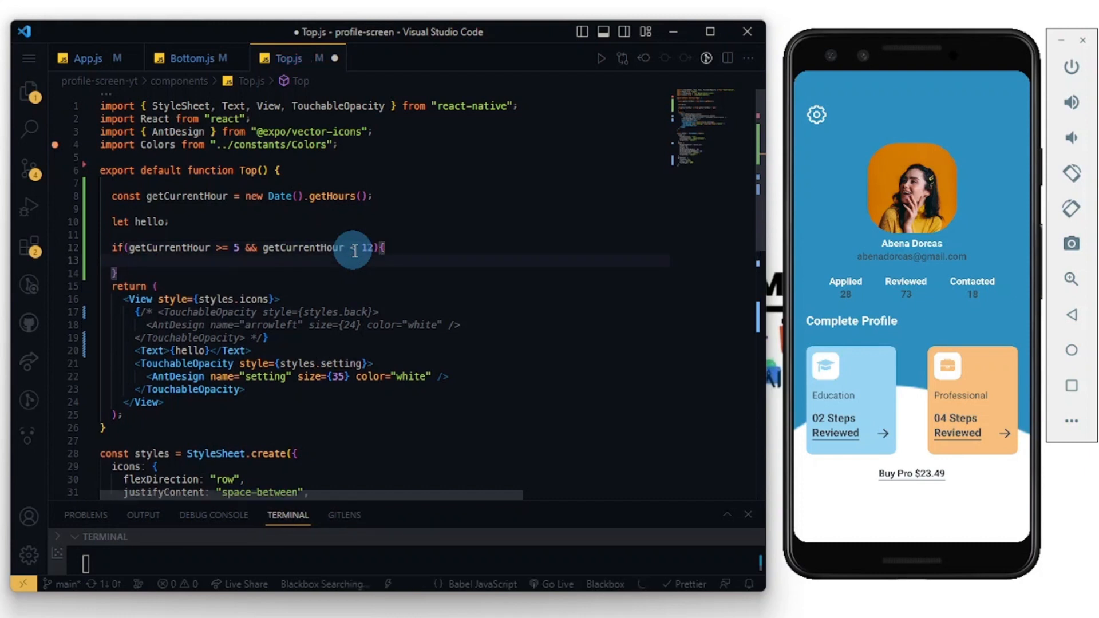
- Set hello = "Good morning" inside the if block
{"action": "type", "text": "hello ="}
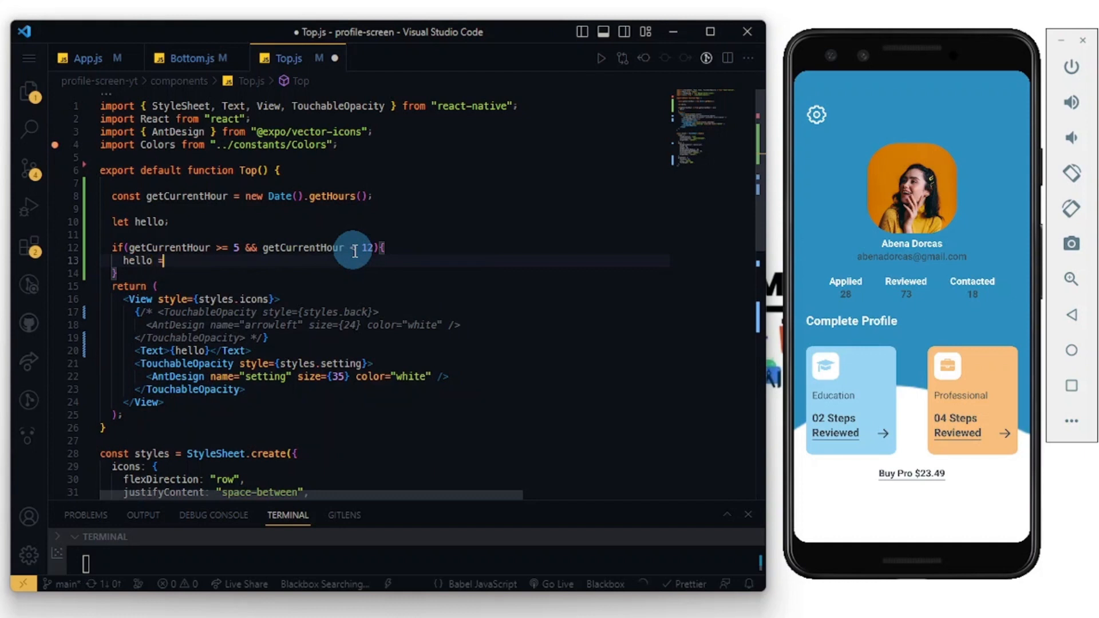
{"action": "type", "text": "\"\""}
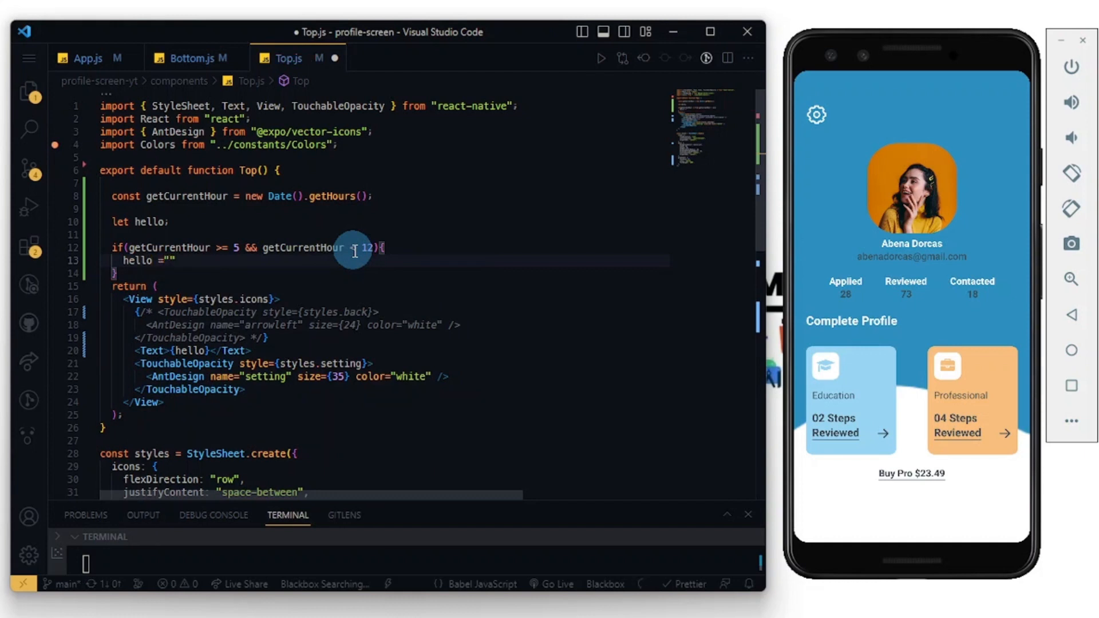
{"action": "type", "text": "Good mo"}
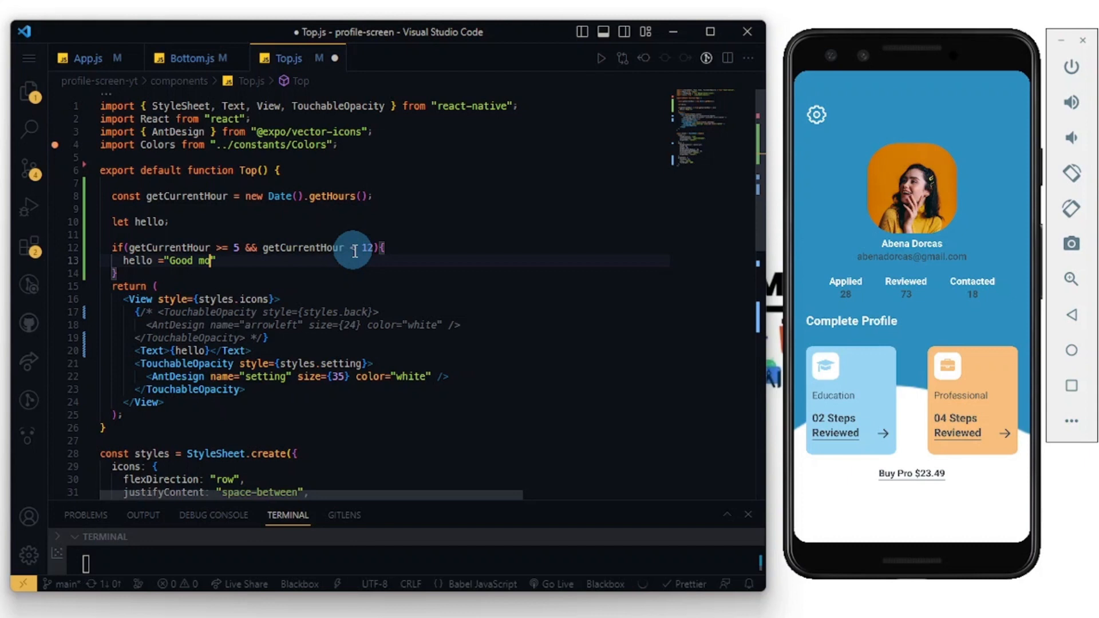
{"action": "type", "text": "rning"}
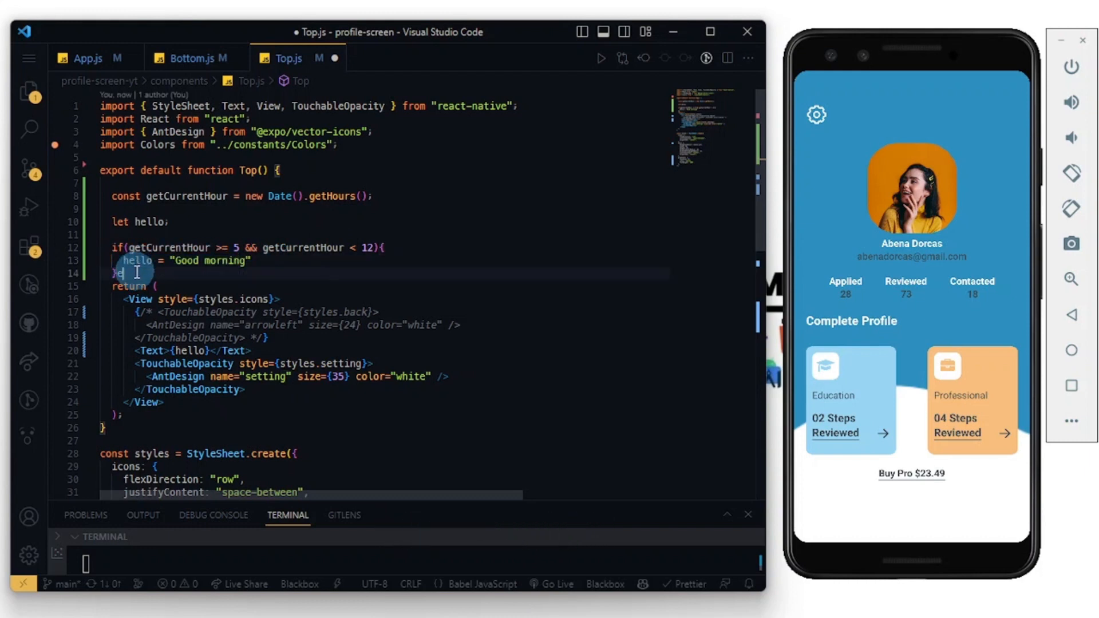
- Add else if (getCurrentHour >= 12 && getCurrentHour < 18) setting hello to "Good afternoon"
{"action": "type", "text": "else if("}
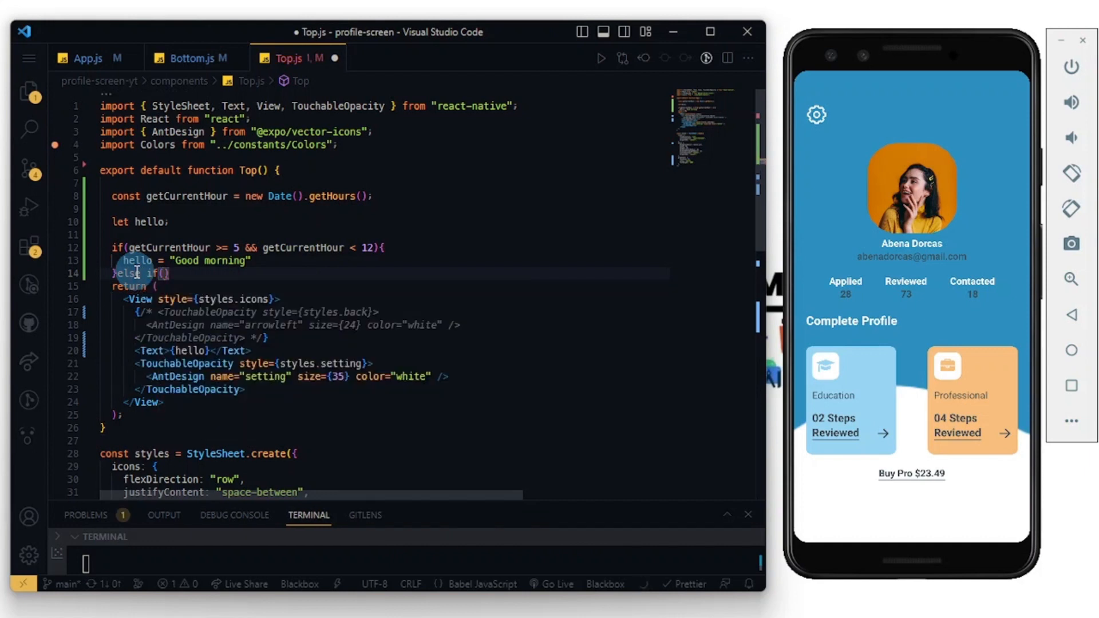
{"action": "type", "text": "getCurrentHour"}
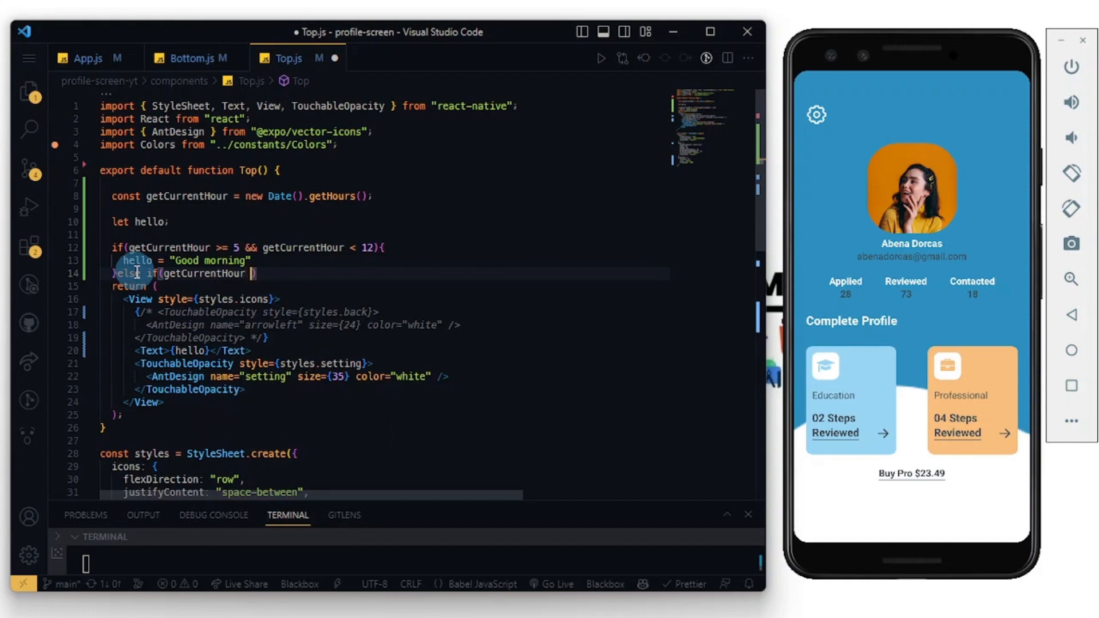
{"action": "type", "text": ">"}
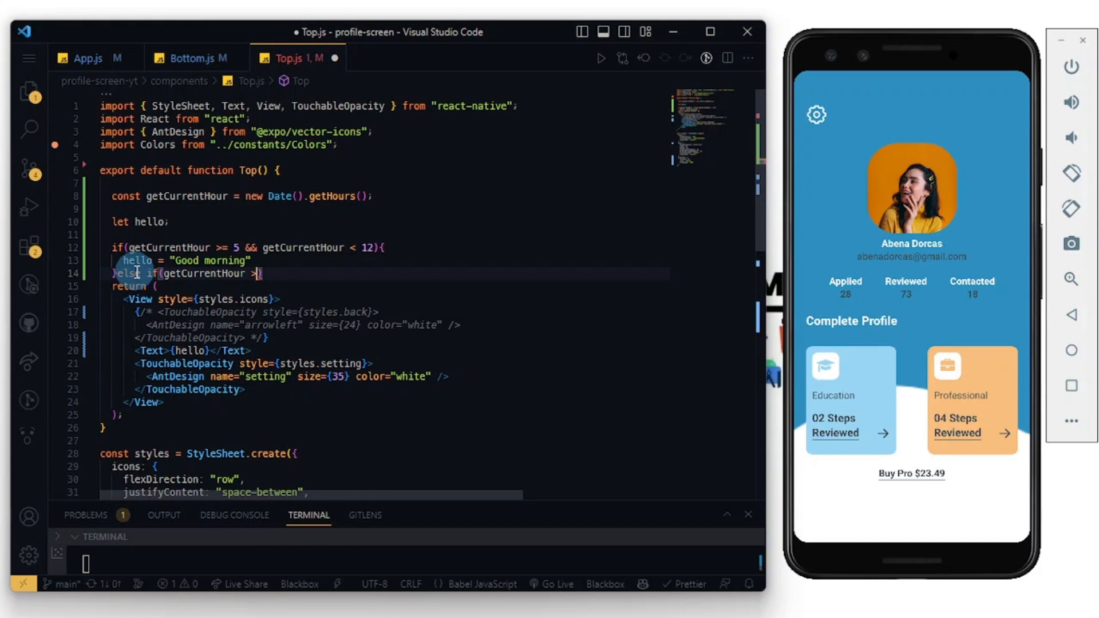
{"action": "type", "text": "="}
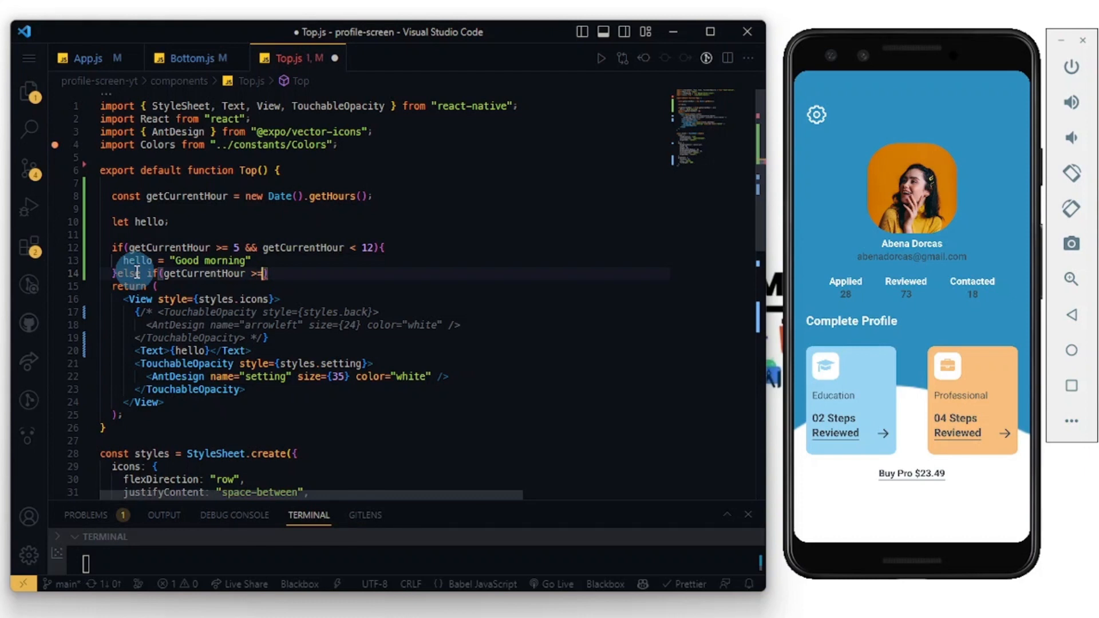
{"action": "type", "text": "12"}
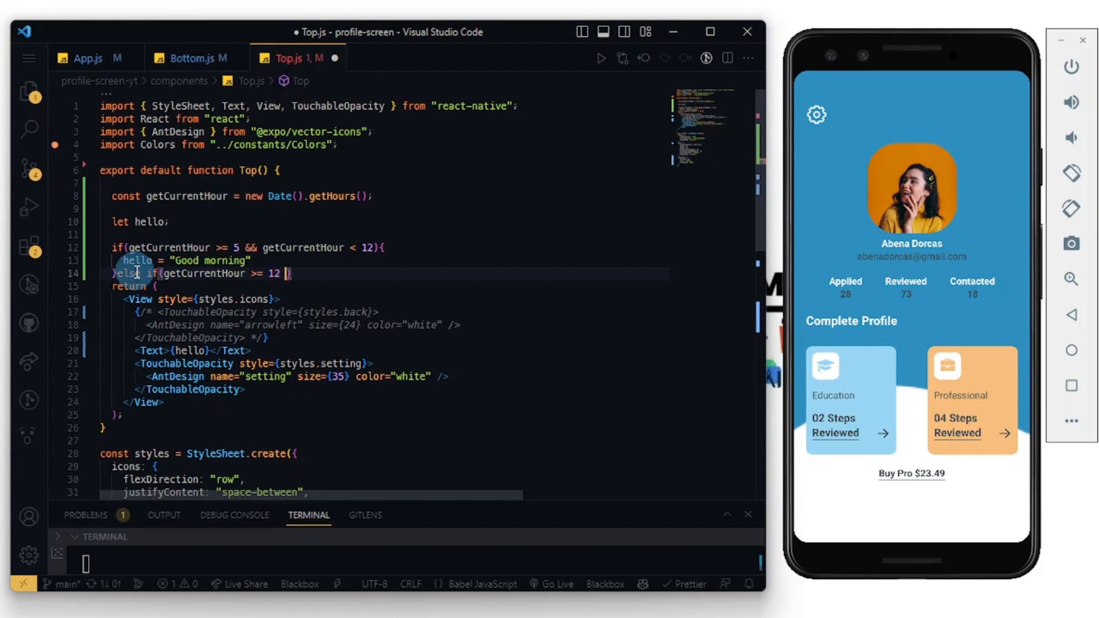
{"action": "type", "text": "&&"}
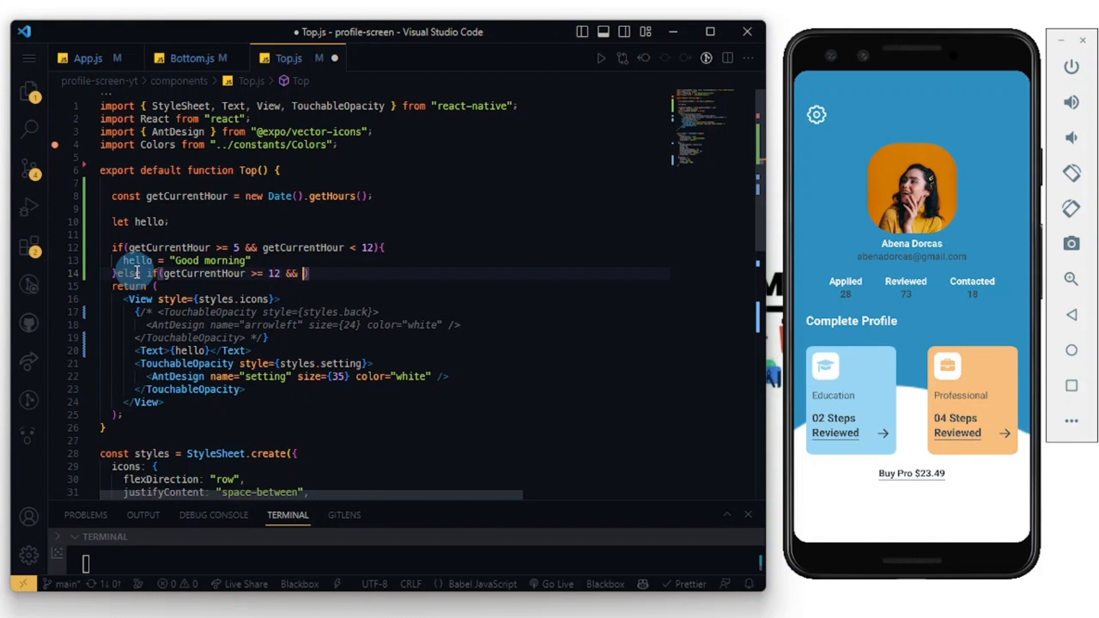
{"action": "type", "text": "getCurrentHour < 18"}
{"action": "type", "text": "hello = \"Good afterno"}
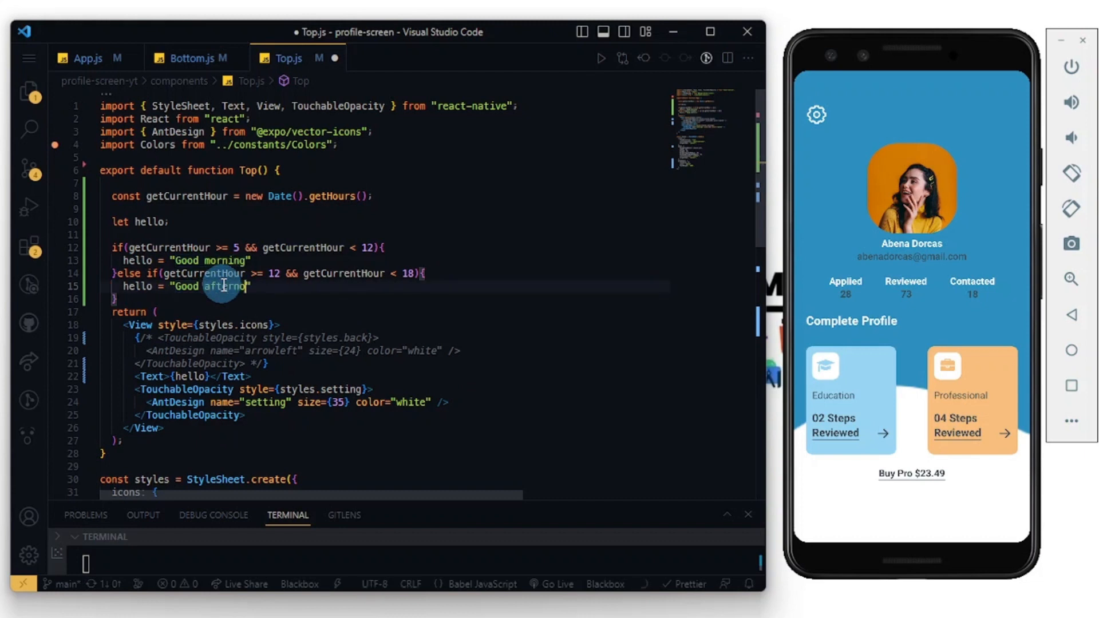
{"action": "type", "text": "noon"}
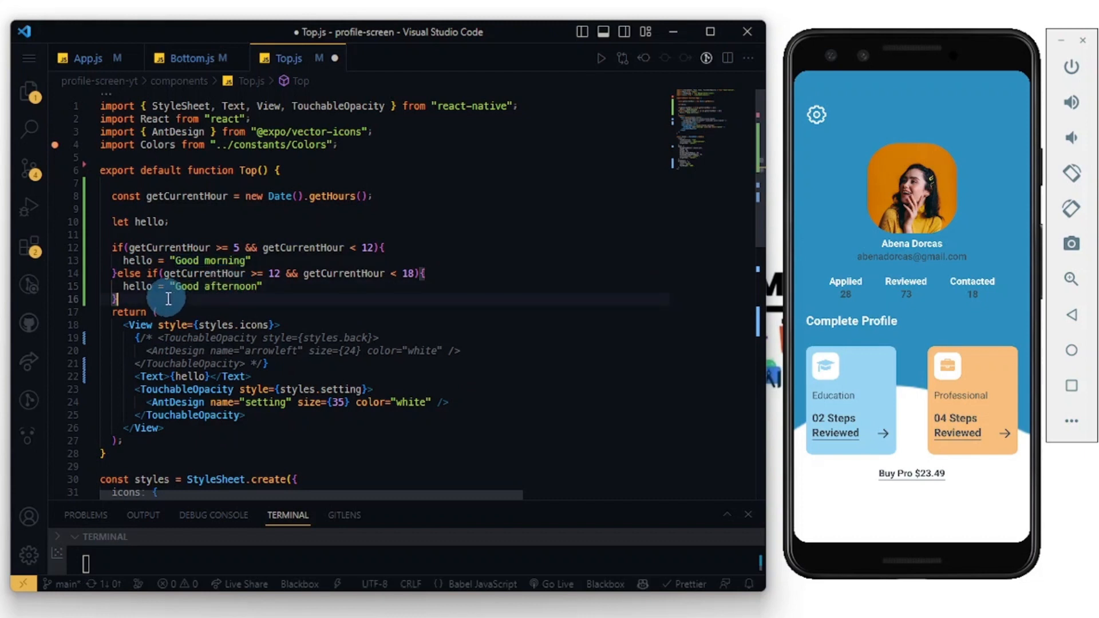
- Add a final else branch setting hello to "Good evening"
{"action": "type", "text": "else{"}
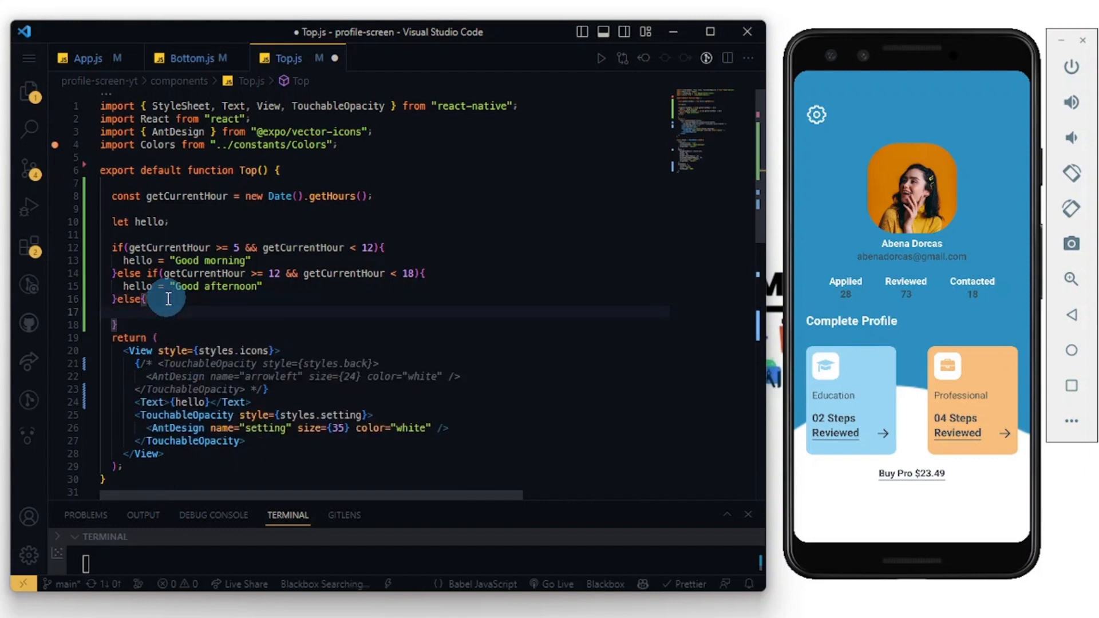
{"action": "type", "text": "hello = \"Good morning\""}
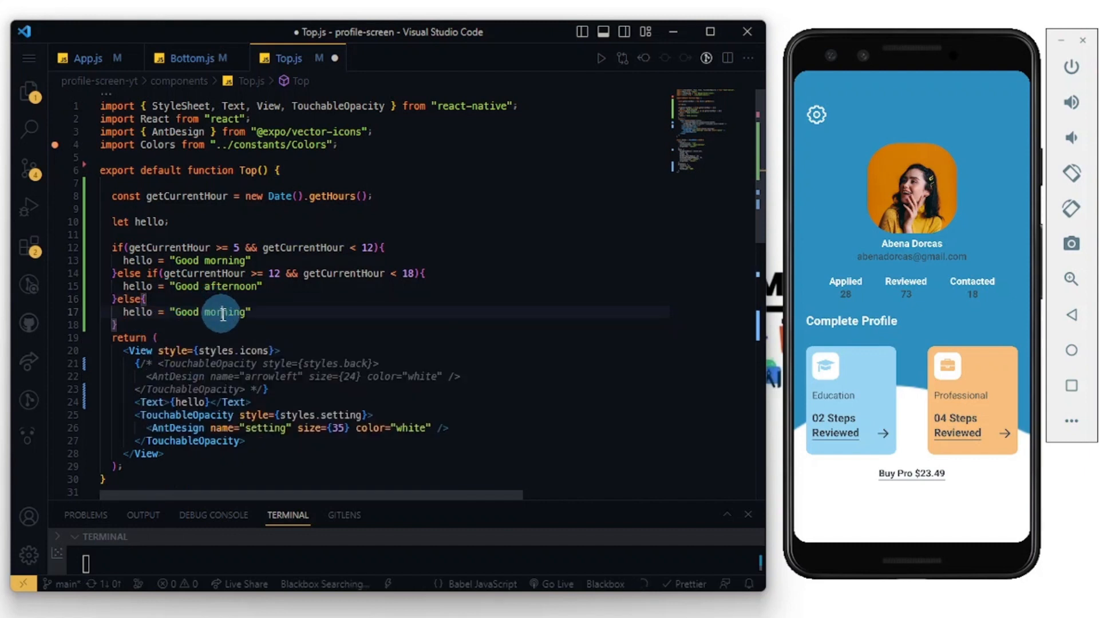
{"action": "type", "text": "evening"}
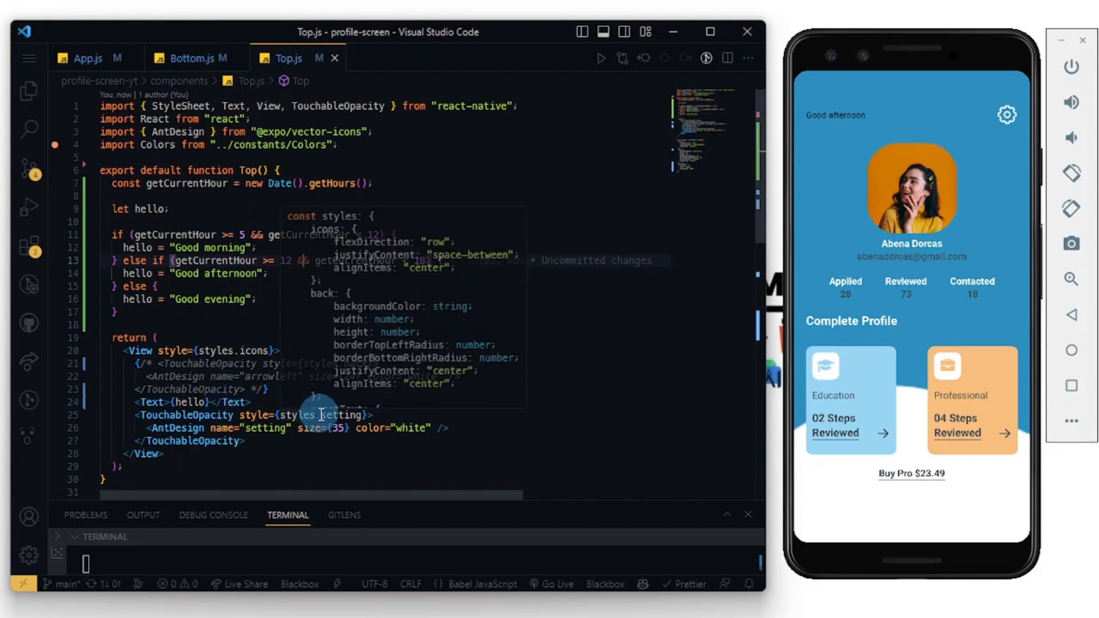
- Style the greeting Text with styles.greetText and save so the app shows 'Good afternoon'
{"action": "scroll", "scroll_direction": "down", "scroll_amount": 3}
{"action": "type", "text": " style={styles.greetText}"}
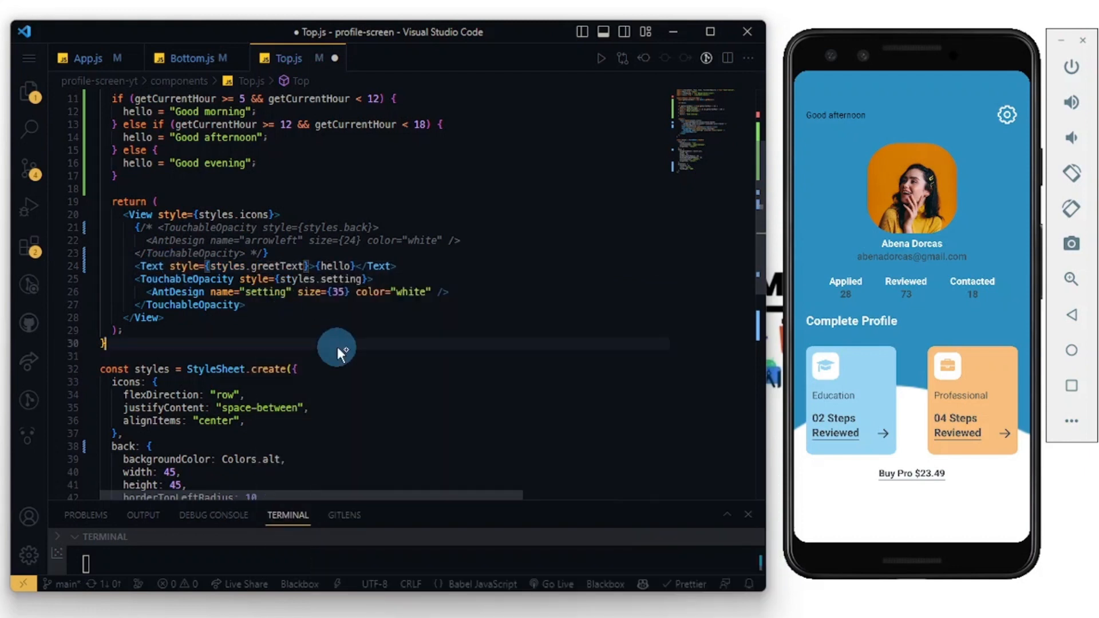
{"action": "key", "text": "ctrl+s"}
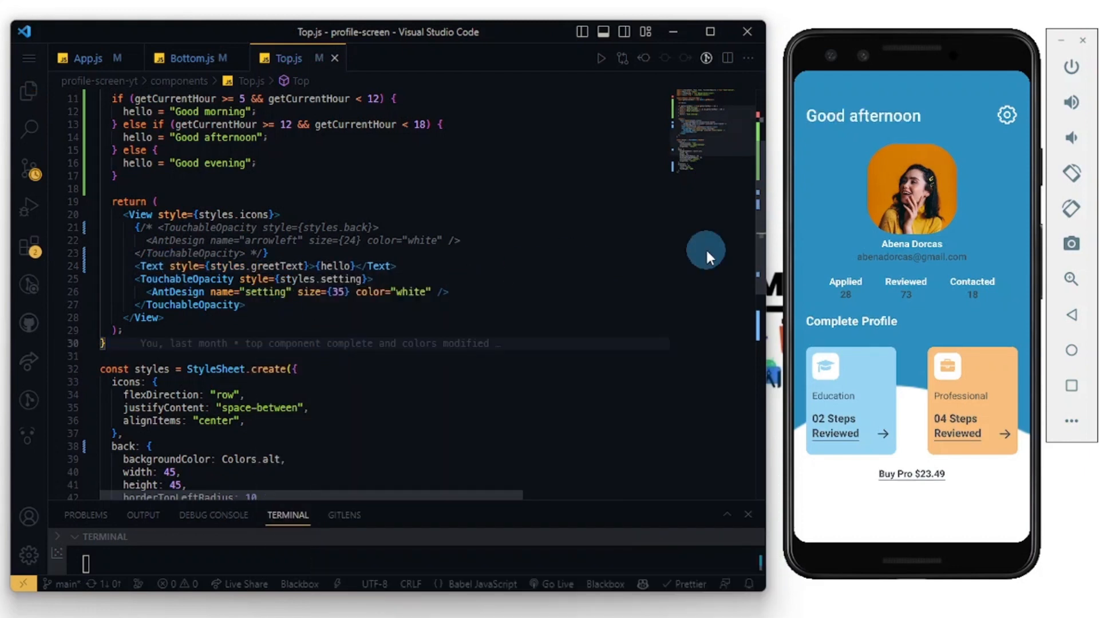